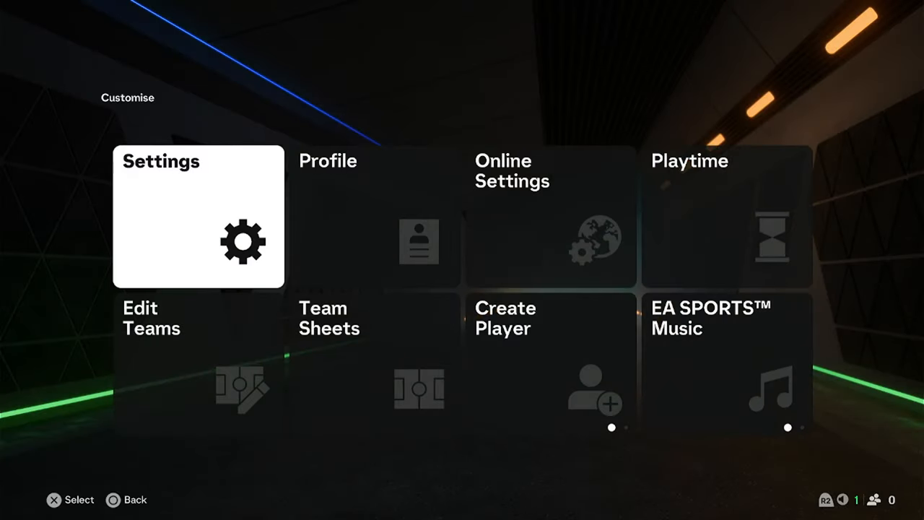
# - Reach the Match settings showing half length, difficulty and Watch Full Match Intro at Always
pyautogui.click(197, 216)
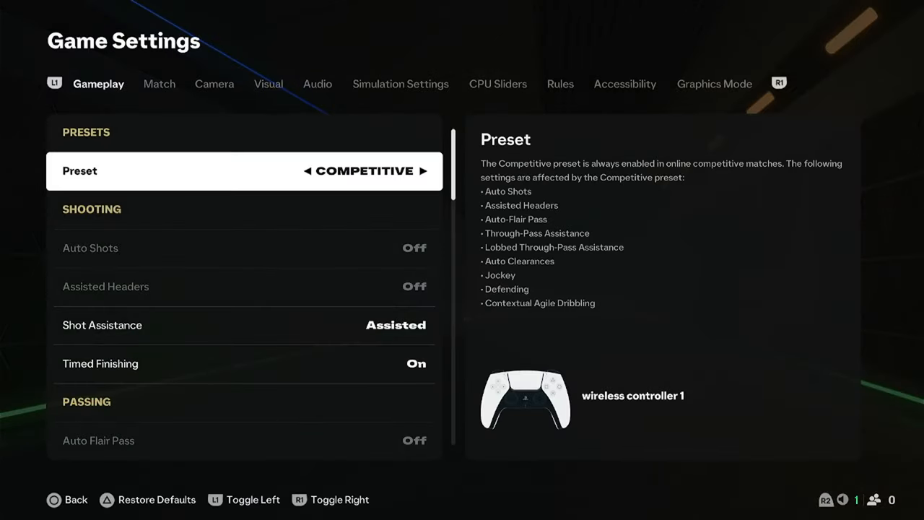
pyautogui.click(159, 84)
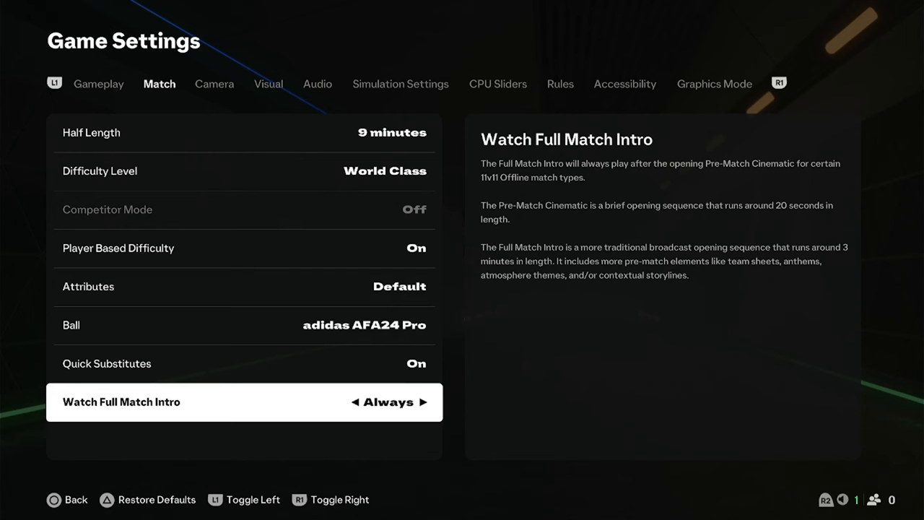
# - Skim the Camera sliders, then land on Visual settings with Score Clock Dropdown On
pyautogui.click(213, 84)
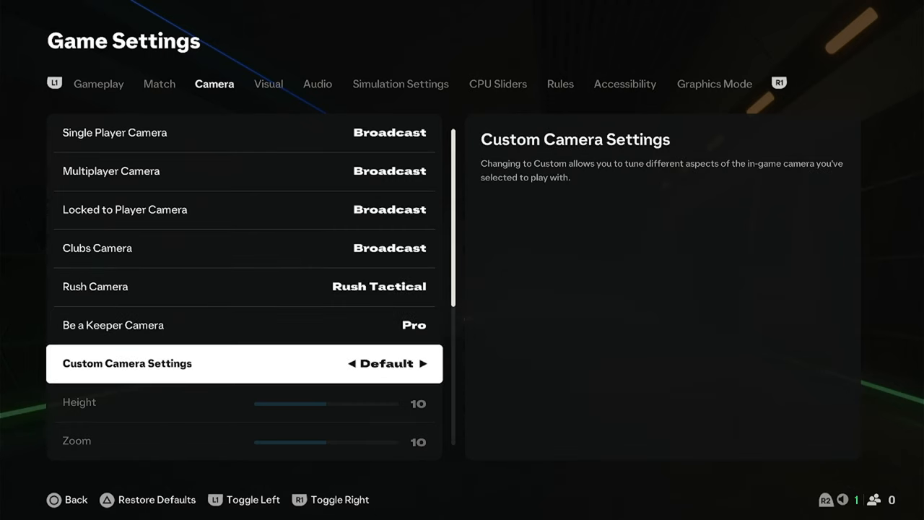
pyautogui.scroll(-3)
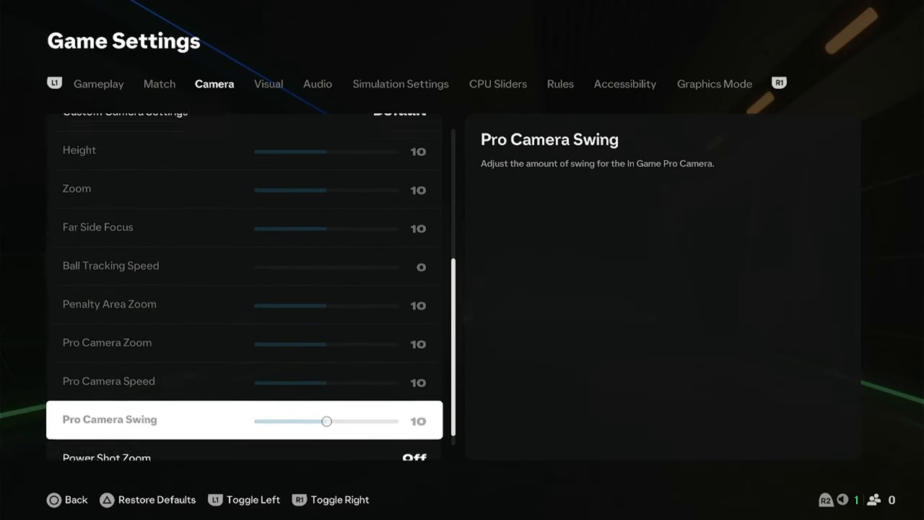
pyautogui.scroll(3)
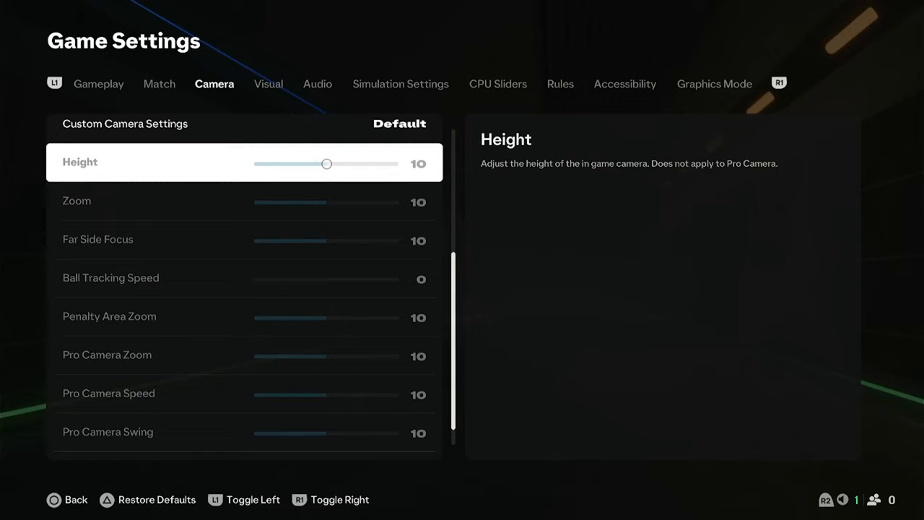
pyautogui.click(268, 83)
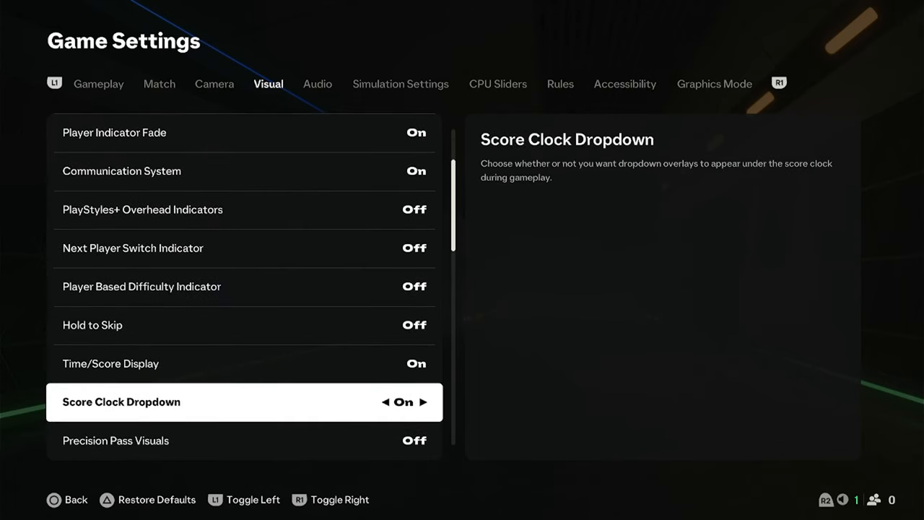
# - Review Visual options down to Player Performance Widget, then show Simulation Settings with Sprint Speed - User at 32
pyautogui.scroll(-3)
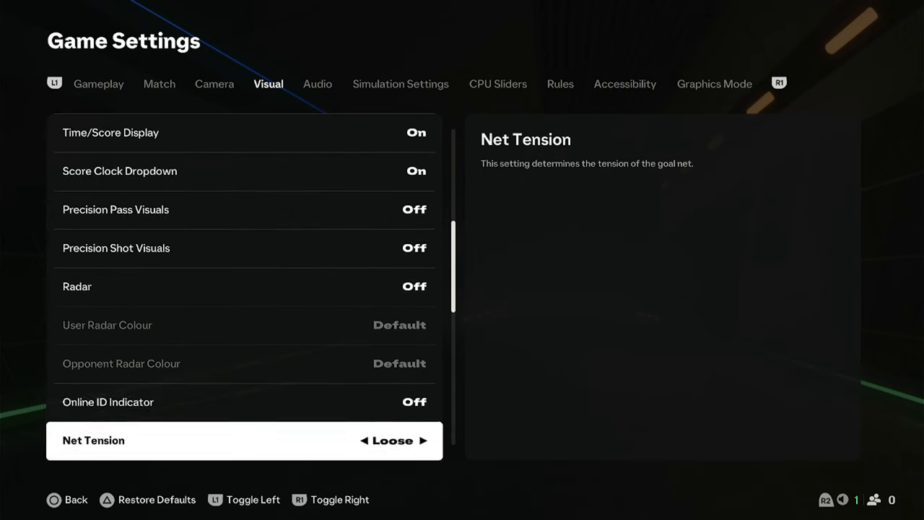
pyautogui.scroll(-3)
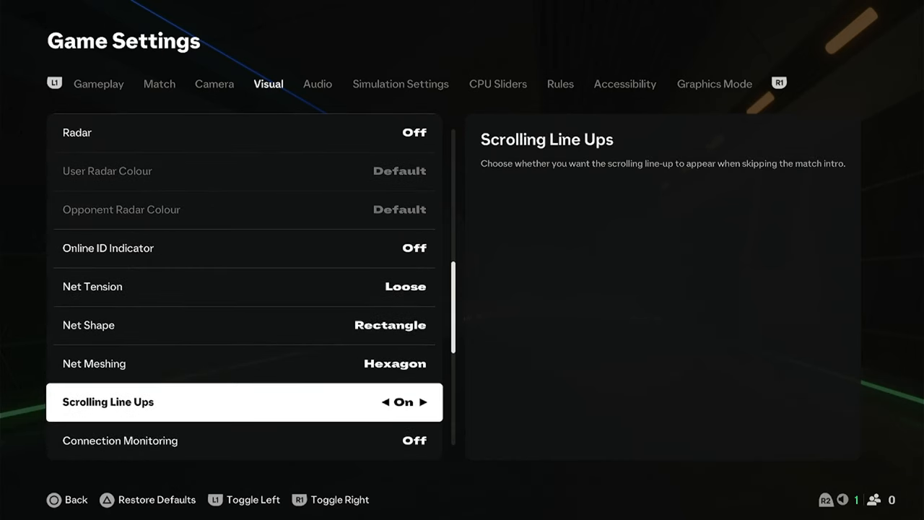
pyautogui.scroll(-3)
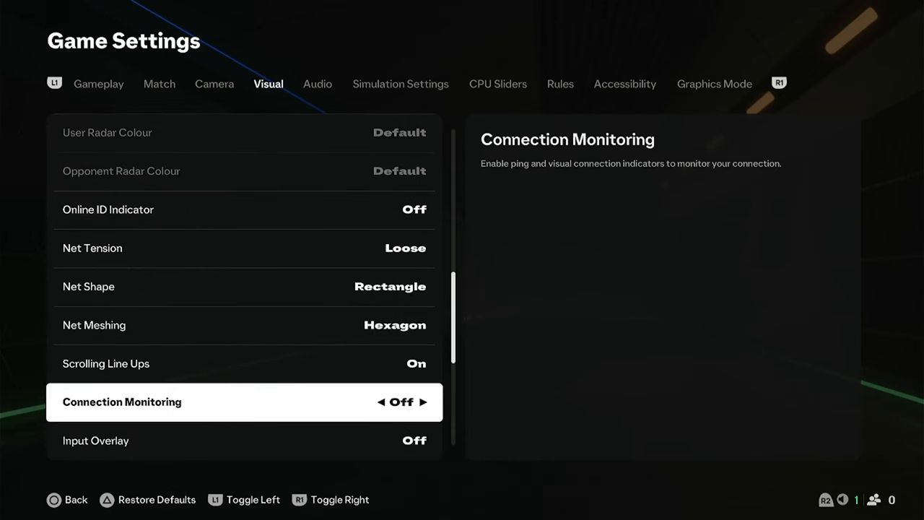
pyautogui.scroll(-3)
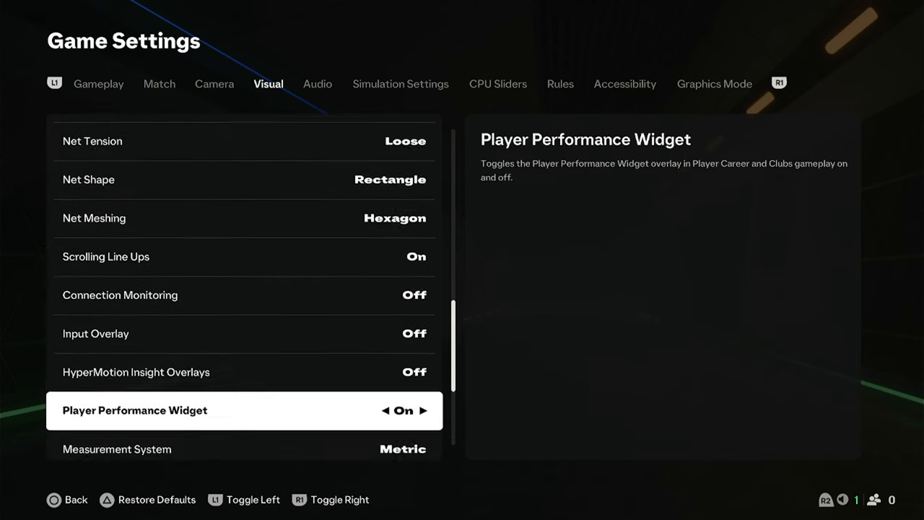
pyautogui.click(400, 83)
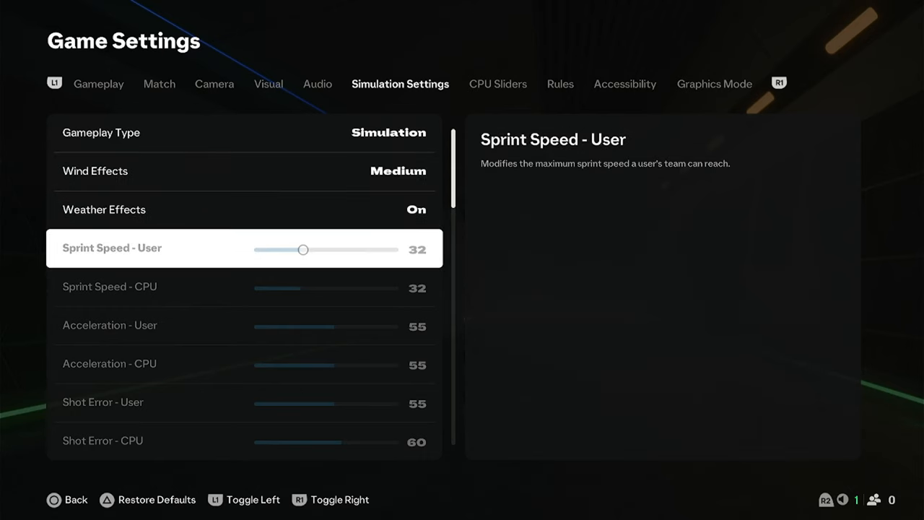
# - Pass through CPU Sliders and Rules to the Accessibility options with Colour Blindness at Default
pyautogui.scroll(-3)
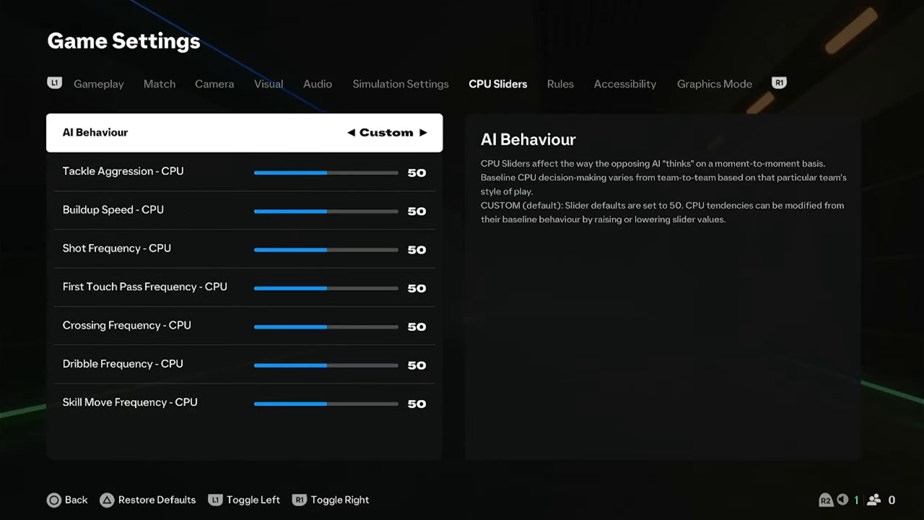
pyautogui.click(560, 84)
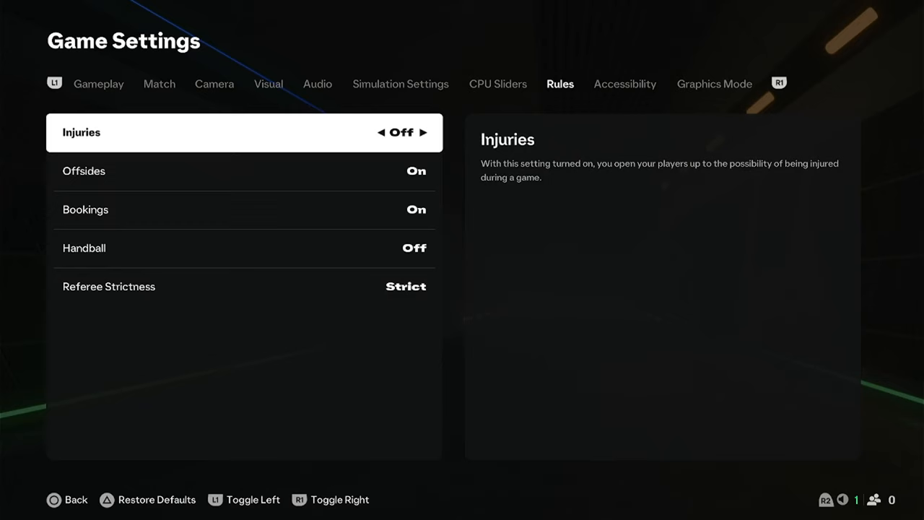
pyautogui.click(624, 84)
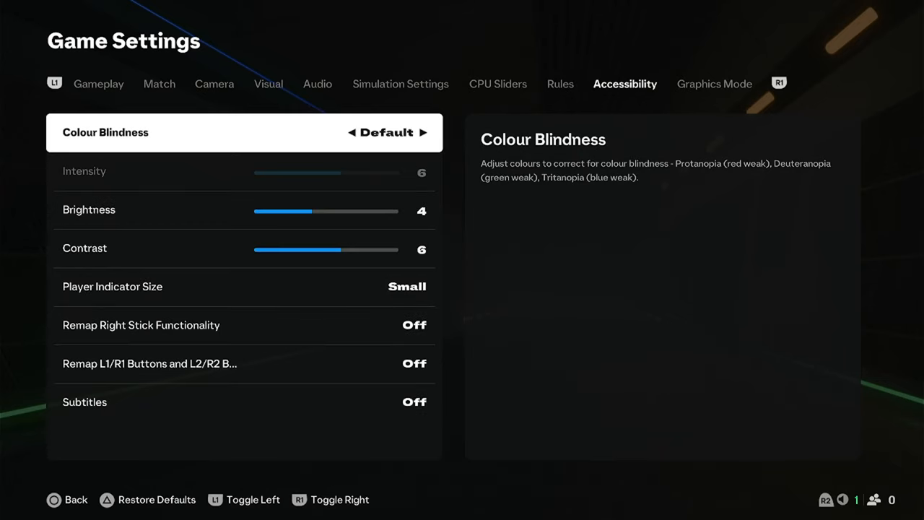